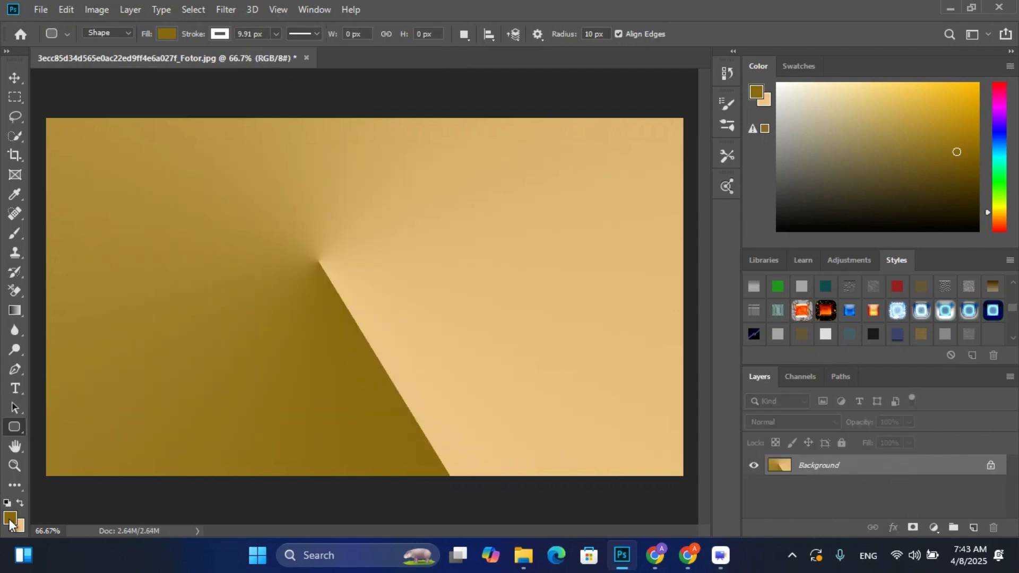
# Set the foreground colour to olive #43520f and redraw the olive-to-tan angle gradient
pyautogui.click(9, 520)
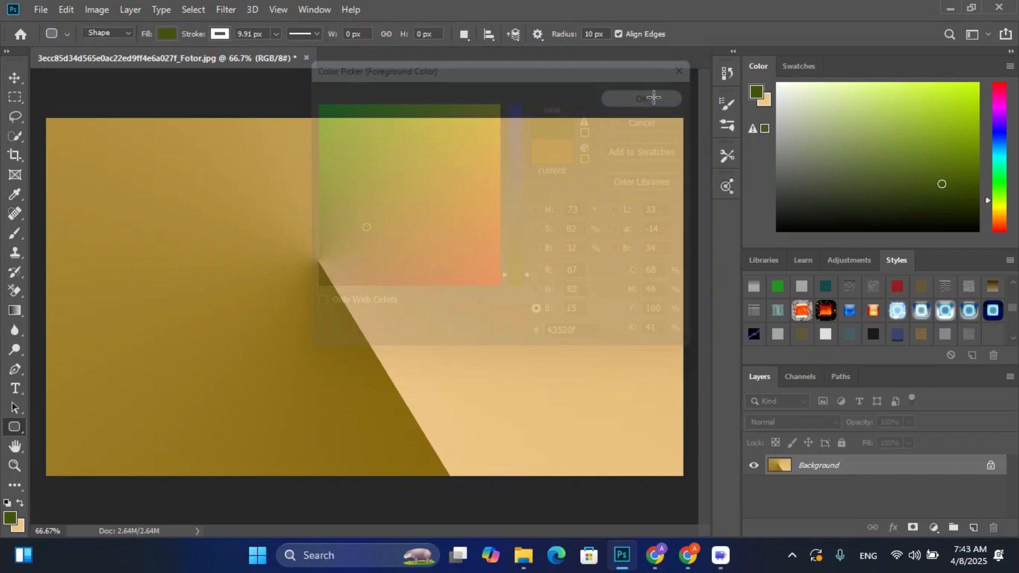
pyautogui.click(640, 98)
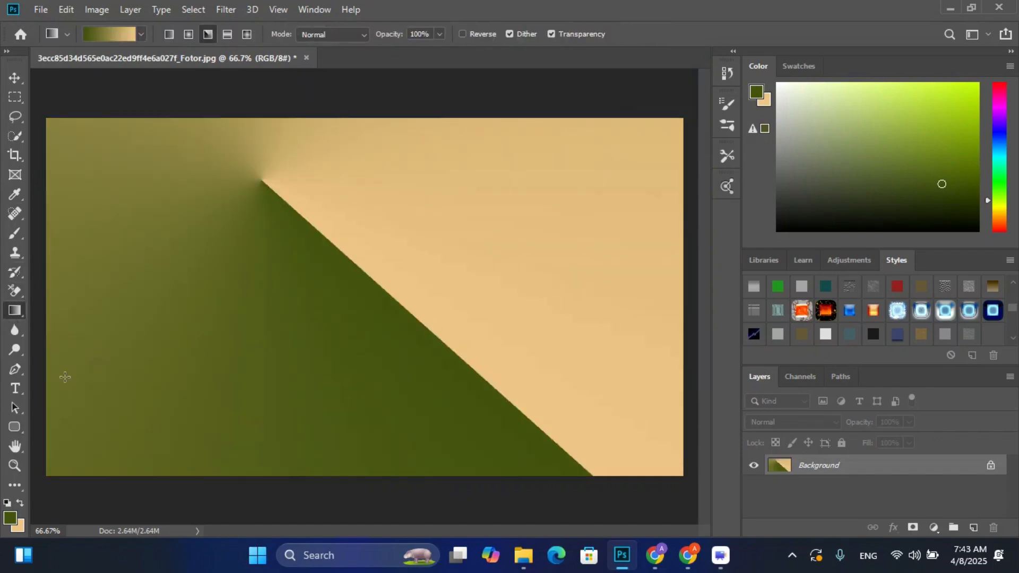
pyautogui.moveTo(15, 388)
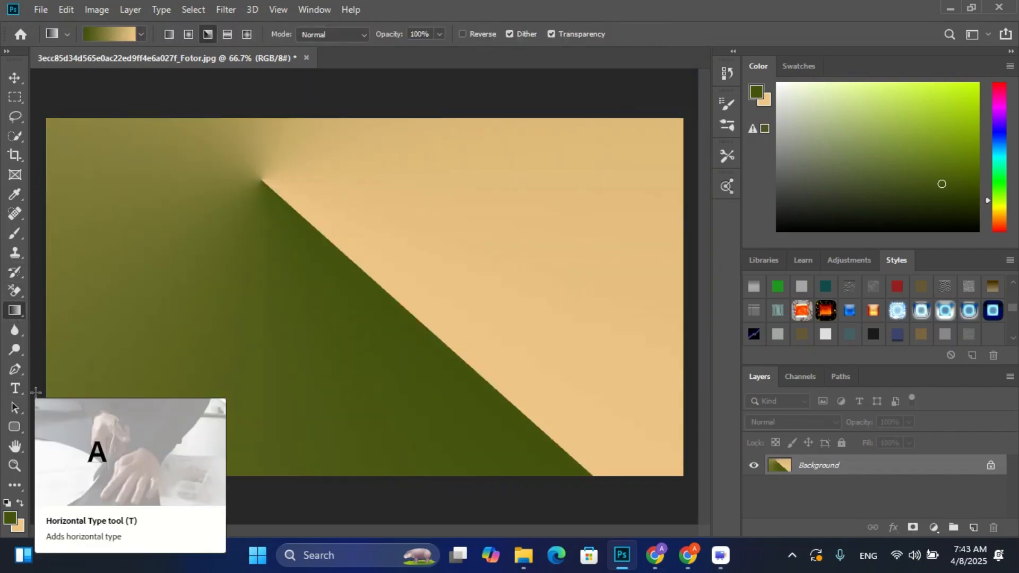
# Draw olive rounded-rectangle frames and select the inner textured rectangle for Luminosity blending
pyautogui.rightClick(14, 426)
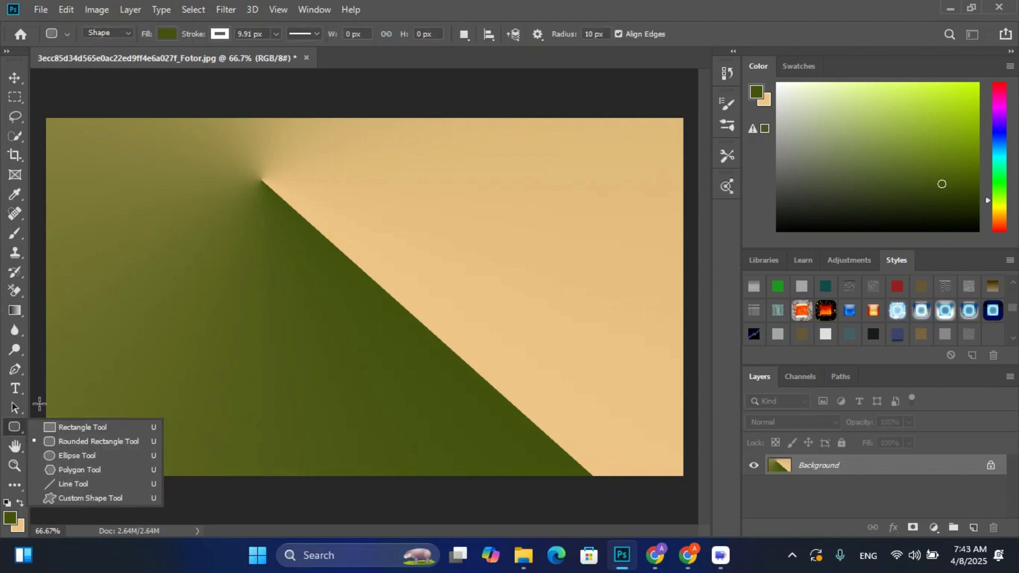
pyautogui.click(9, 516)
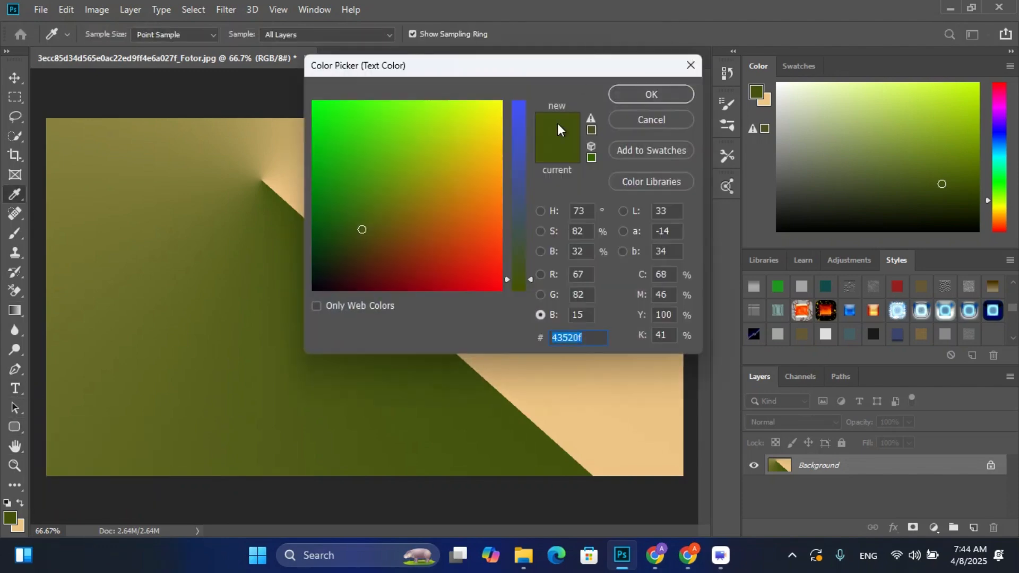
pyautogui.click(650, 94)
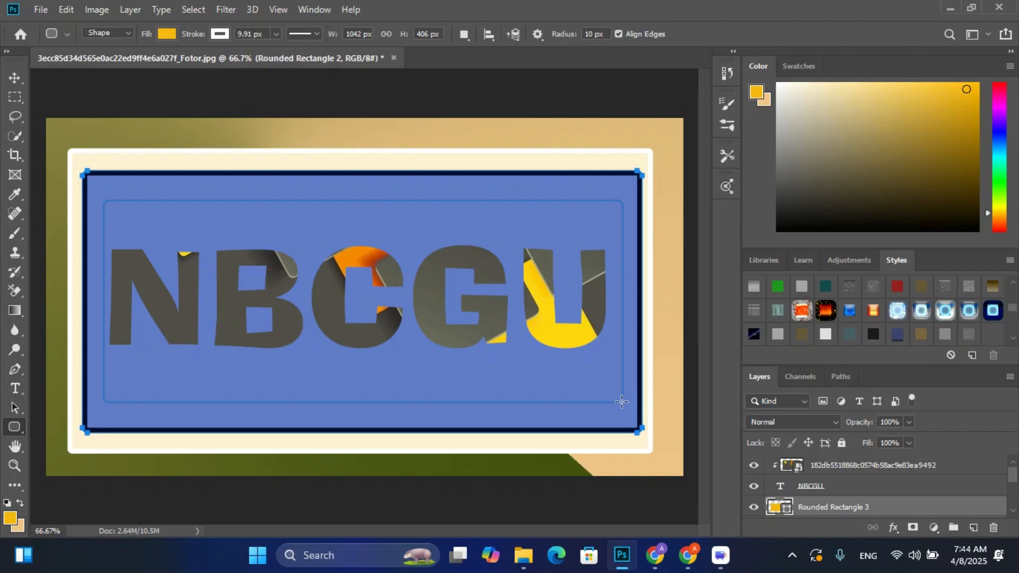
pyautogui.click(791, 422)
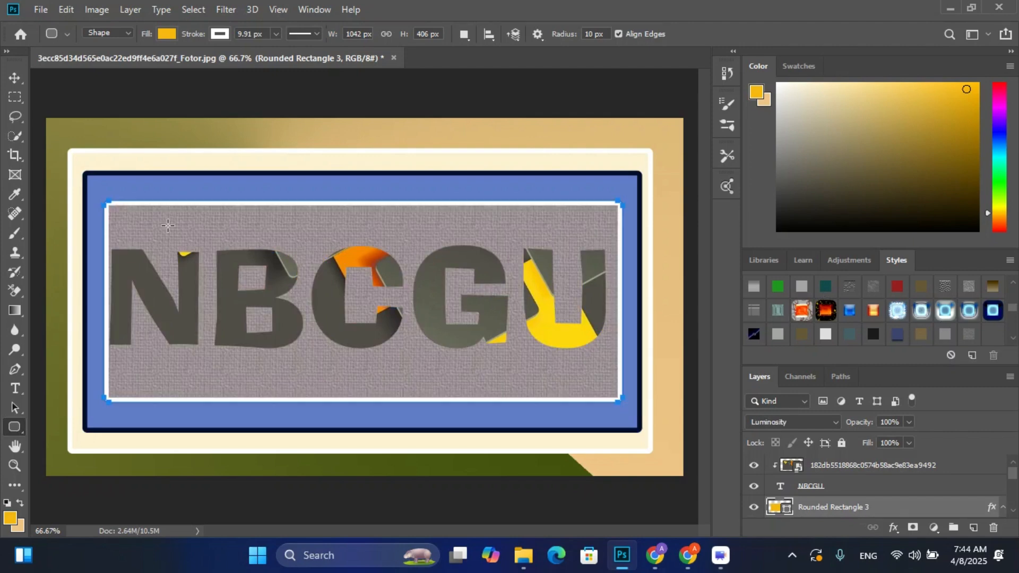